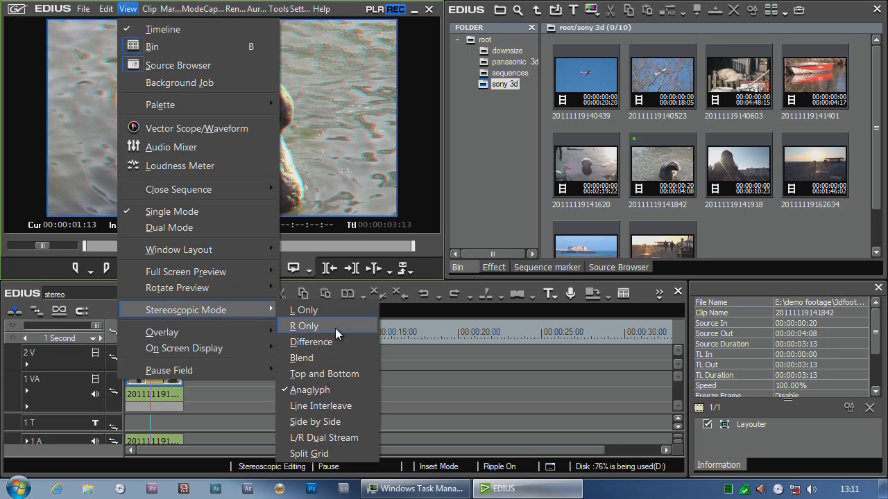
{"action": "mouse_move", "coordinate": [319, 405]}
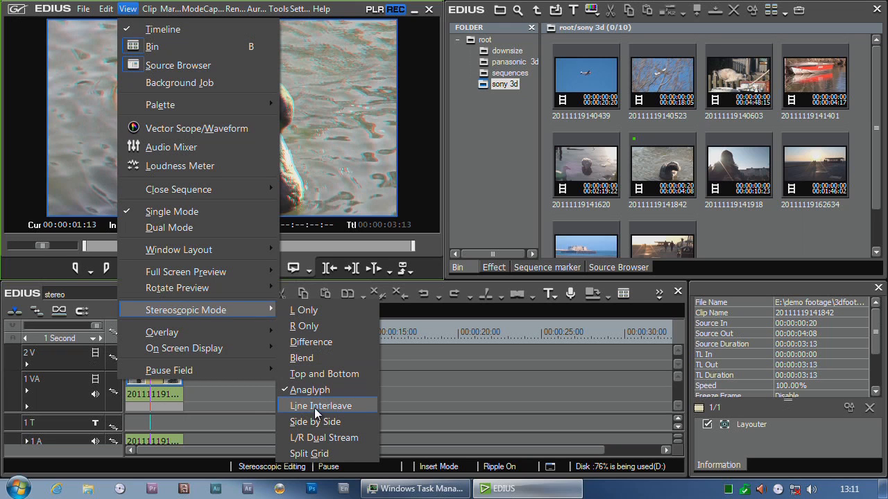
{"action": "mouse_move", "coordinate": [340, 341]}
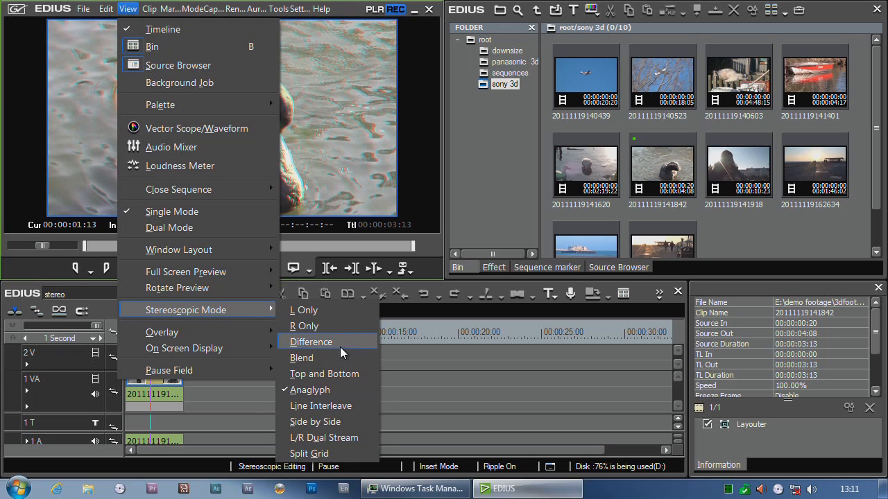
Step: Switch the viewer's stereoscopic mode to Anaglyph so the swan clip shows in red-cyan 3D
{"action": "left_click", "coordinate": [311, 341]}
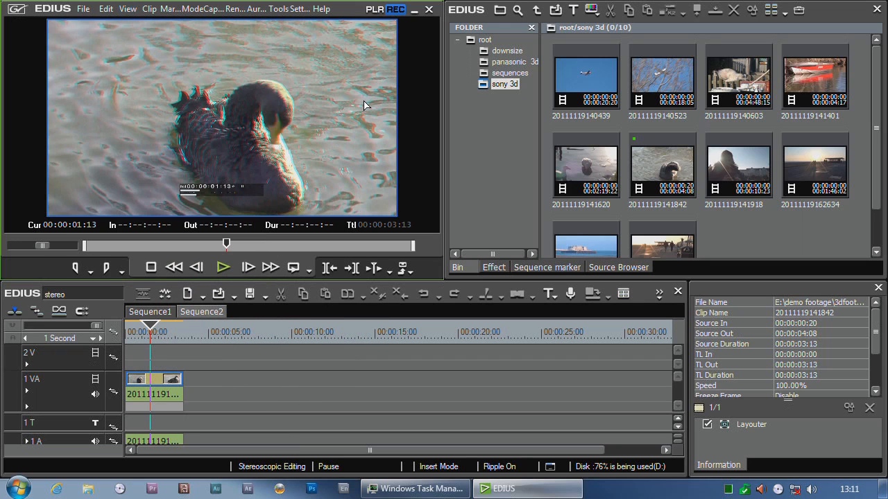
{"action": "mouse_move", "coordinate": [243, 89]}
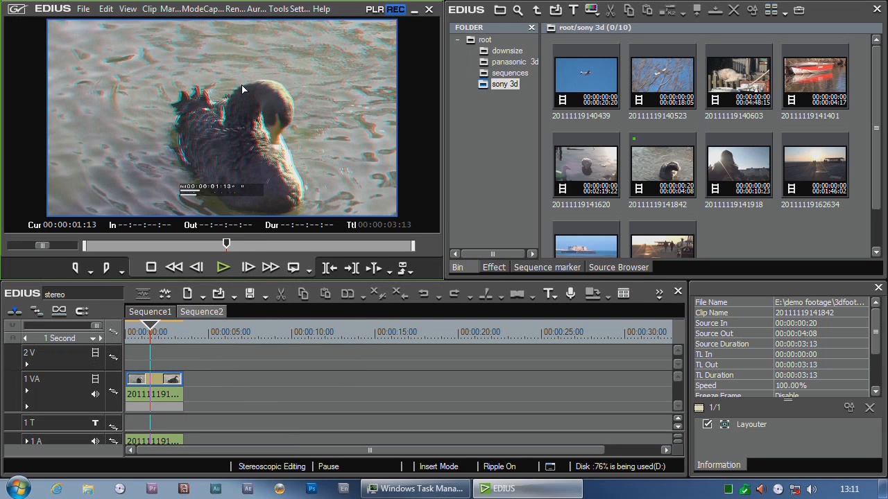
{"action": "mouse_move", "coordinate": [165, 70]}
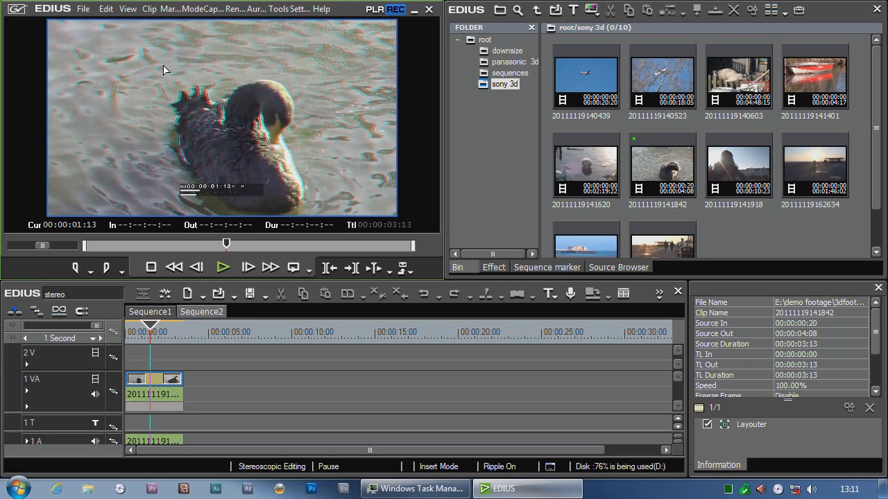
{"action": "mouse_move", "coordinate": [289, 158]}
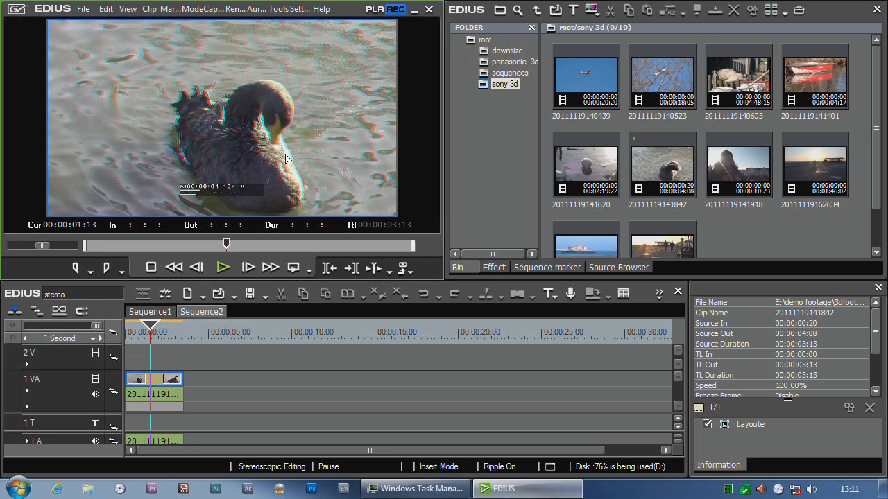
{"action": "mouse_move", "coordinate": [288, 141]}
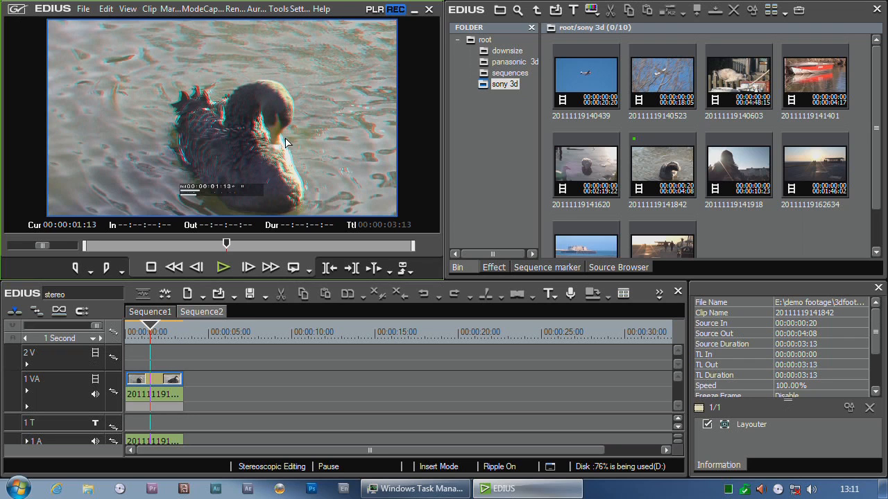
{"action": "mouse_move", "coordinate": [141, 100]}
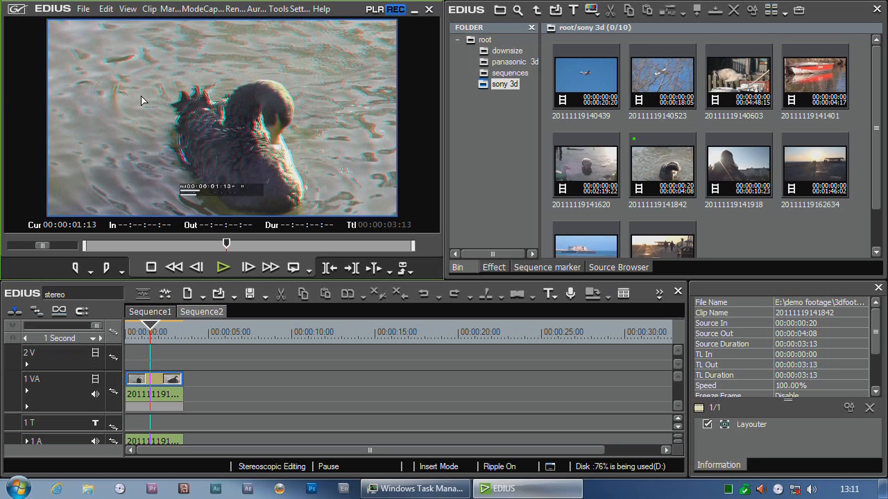
{"action": "mouse_move", "coordinate": [469, 208]}
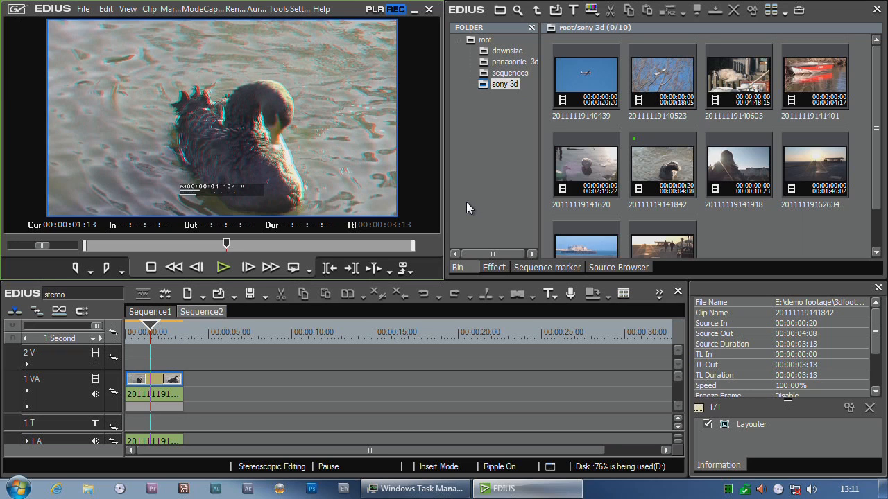
{"action": "mouse_move", "coordinate": [322, 111]}
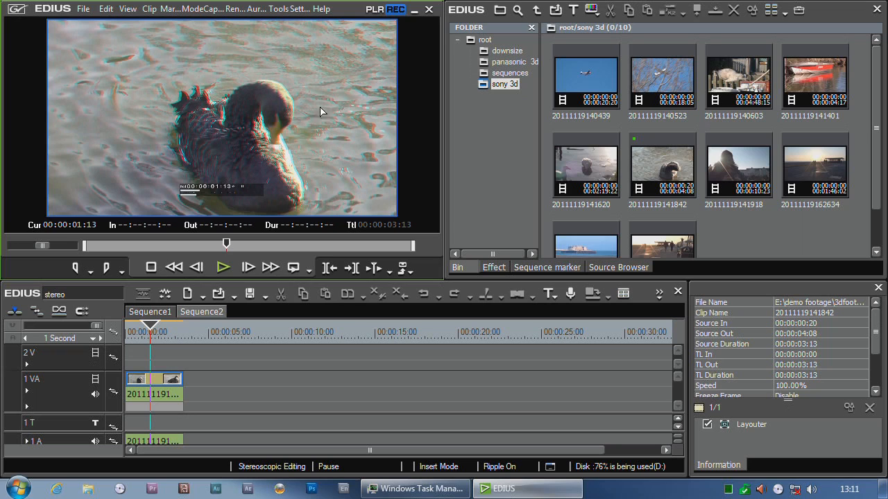
{"action": "mouse_move", "coordinate": [207, 50]}
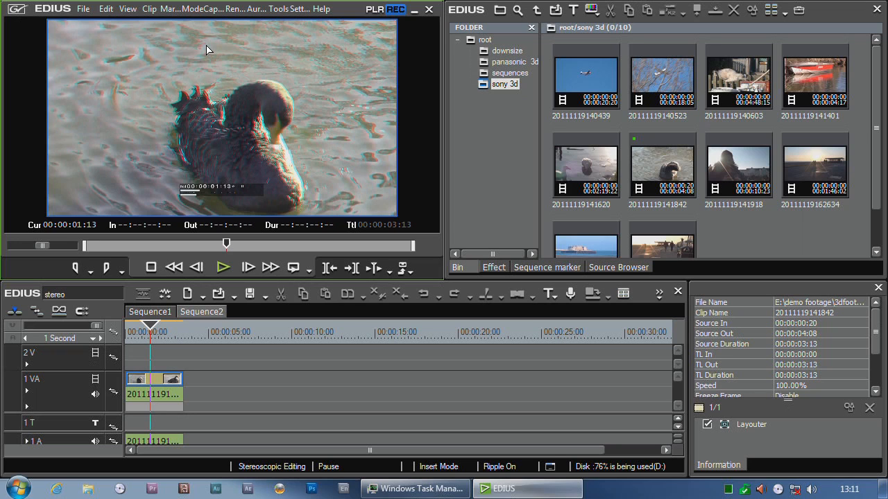
{"action": "mouse_move", "coordinate": [313, 55]}
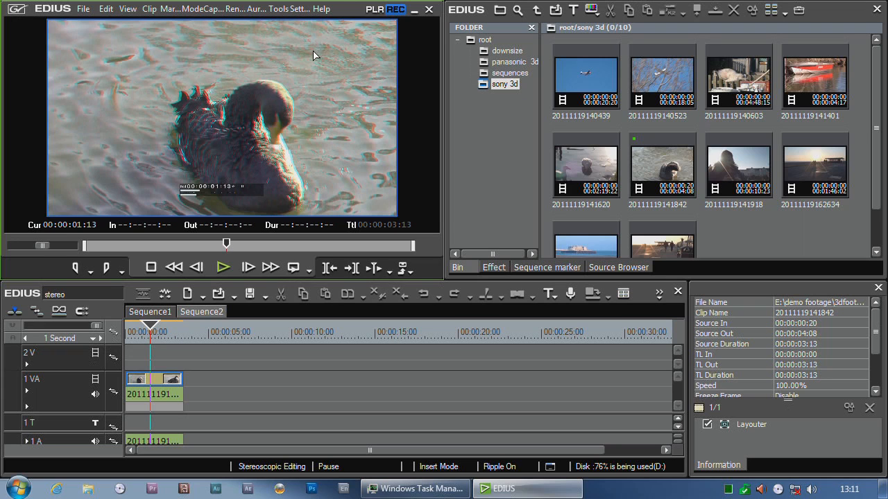
Step: In System Settings' Preview Device page, choose STORM Mobile - Output instead of Generic OHCI
{"action": "left_click", "coordinate": [300, 8]}
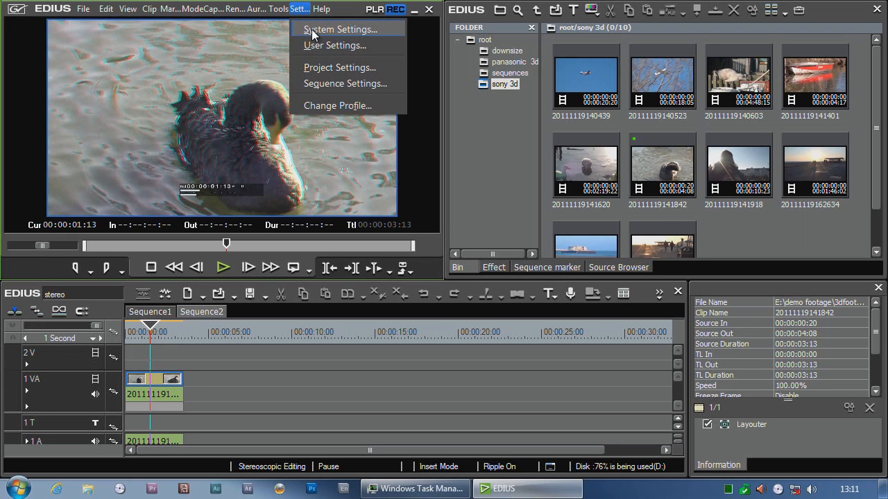
{"action": "left_click", "coordinate": [341, 29]}
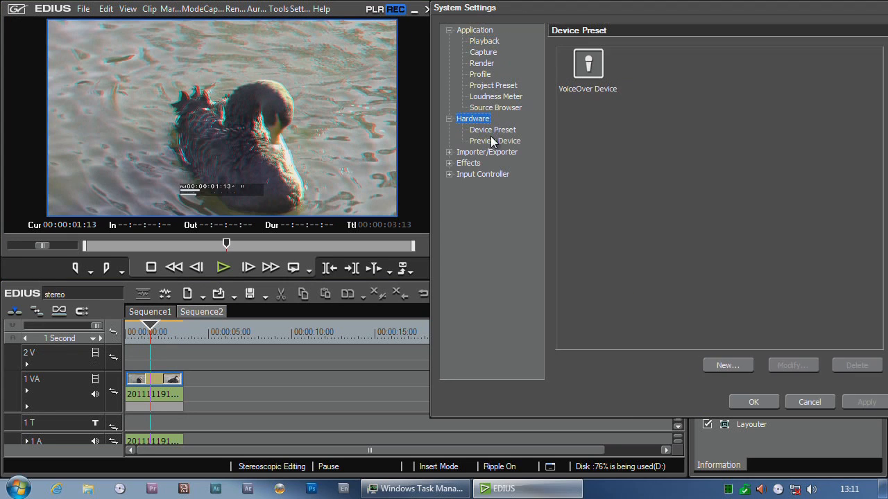
{"action": "left_click", "coordinate": [494, 142]}
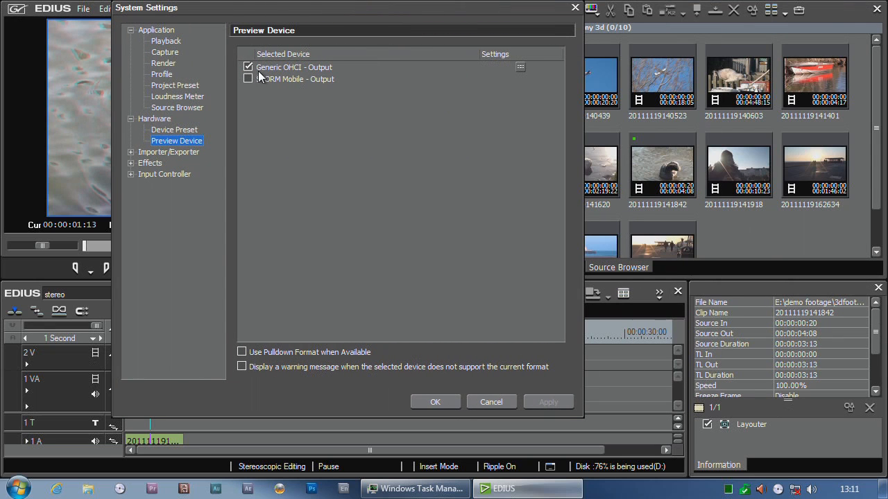
{"action": "left_click", "coordinate": [248, 78]}
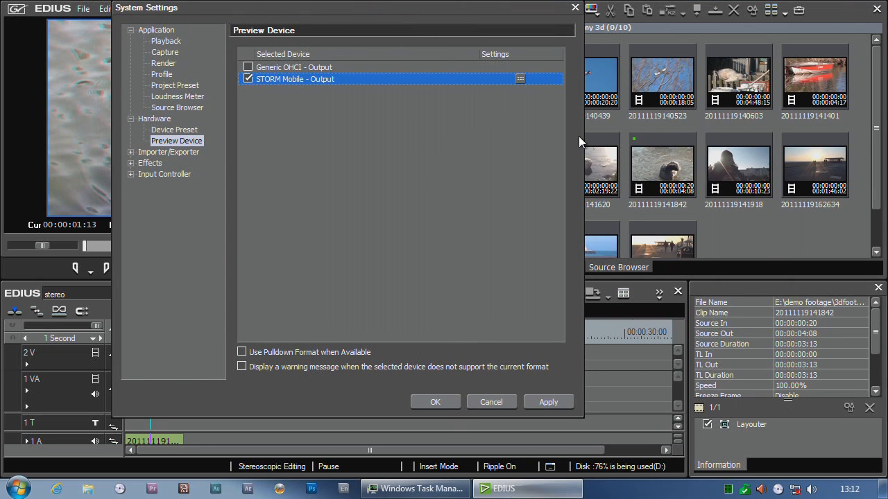
Step: Show the STORM Mobile output's Stereoscopic Settings page, currently at L/R Dual Stream
{"action": "left_click", "coordinate": [520, 78]}
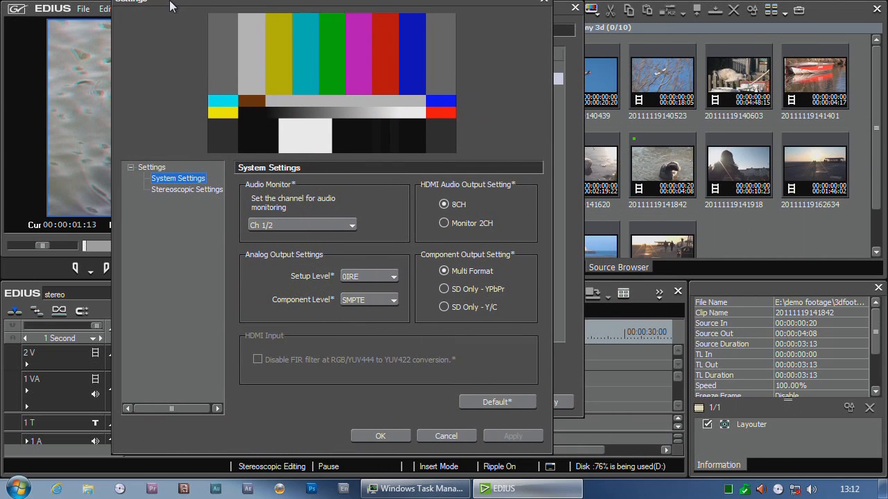
{"action": "left_click", "coordinate": [186, 189]}
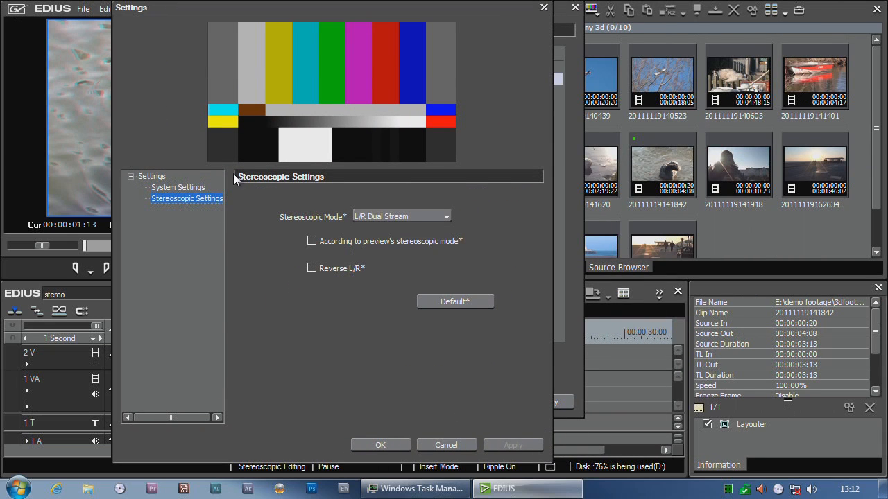
{"action": "mouse_move", "coordinate": [219, 211]}
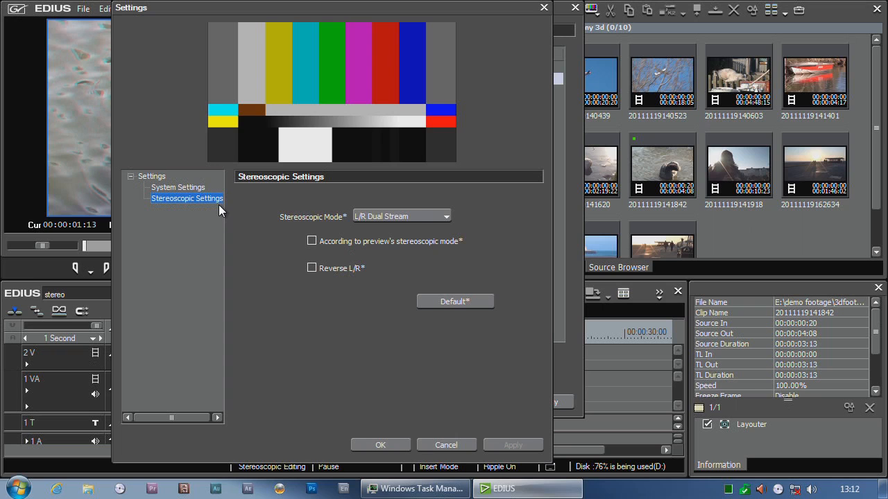
Step: Expand the STORM Mobile stereoscopic mode list showing L/R Dual Stream, Side by Side, Anaglyph
{"action": "left_click", "coordinate": [446, 217]}
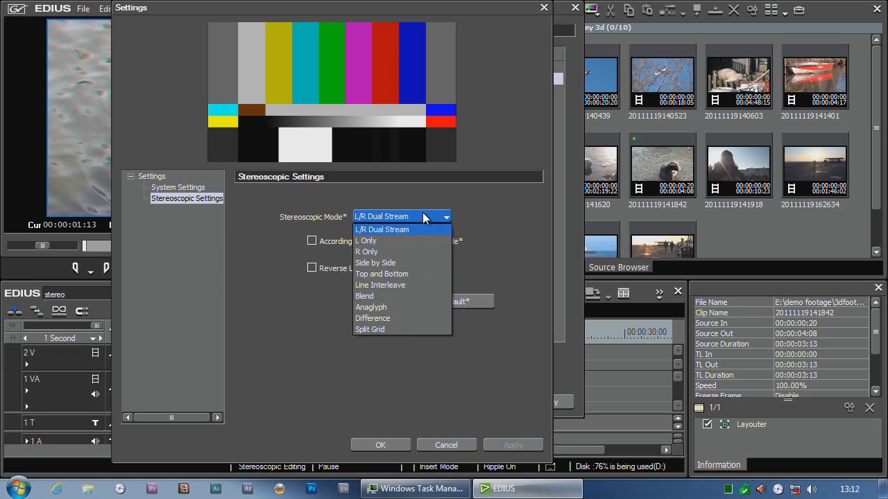
{"action": "mouse_move", "coordinate": [377, 296]}
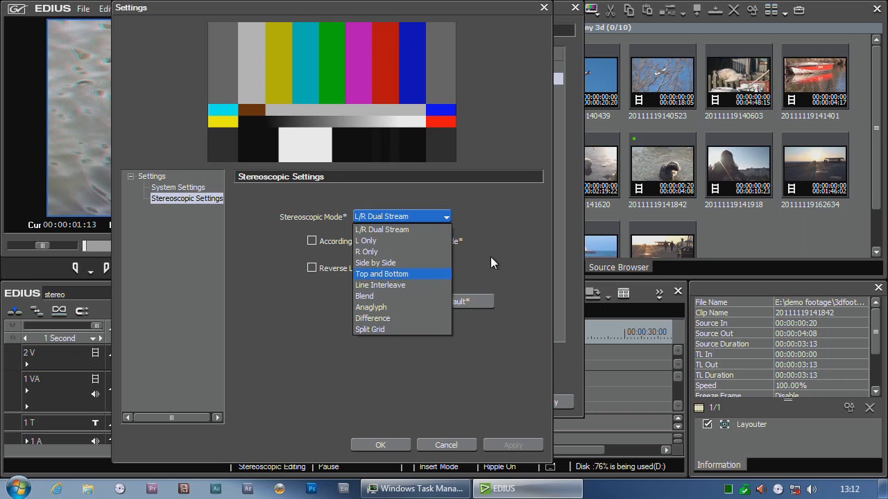
{"action": "mouse_move", "coordinate": [410, 230]}
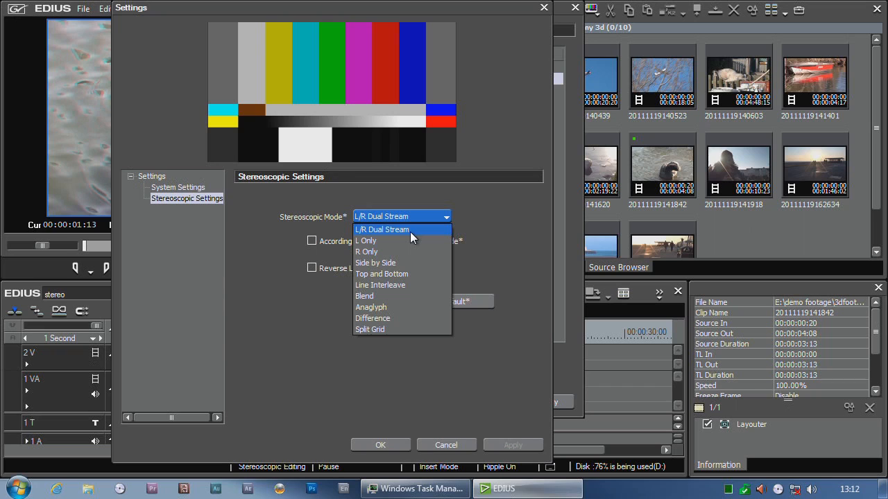
{"action": "mouse_move", "coordinate": [399, 236]}
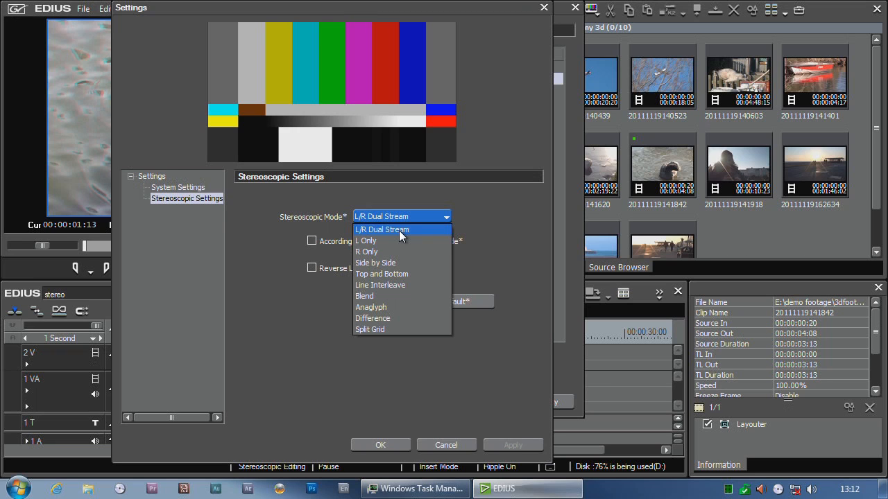
{"action": "mouse_move", "coordinate": [371, 229]}
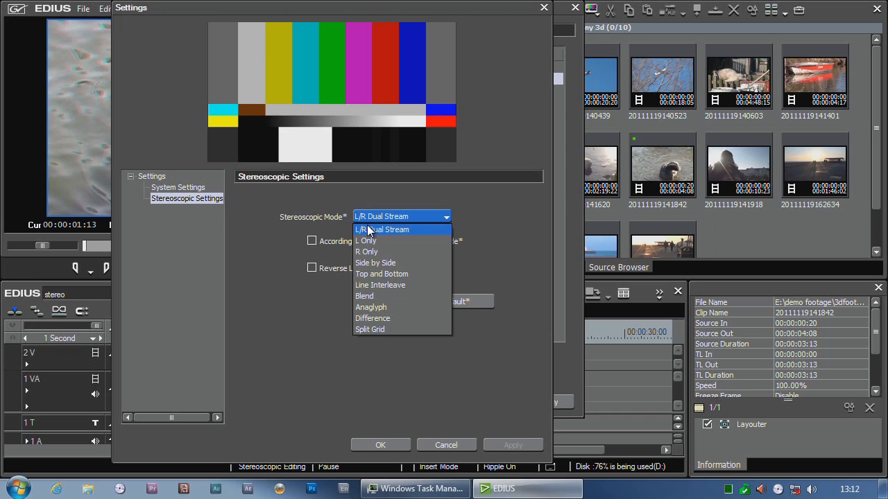
{"action": "mouse_move", "coordinate": [394, 233]}
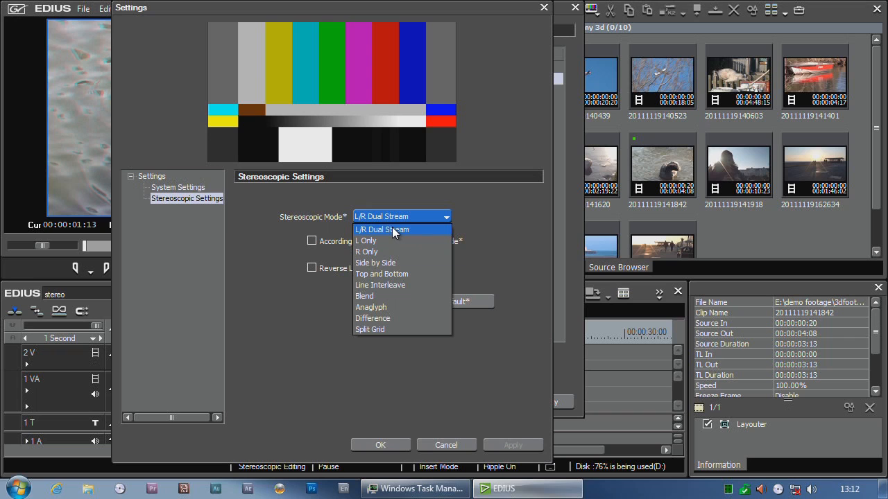
{"action": "mouse_move", "coordinate": [415, 238]}
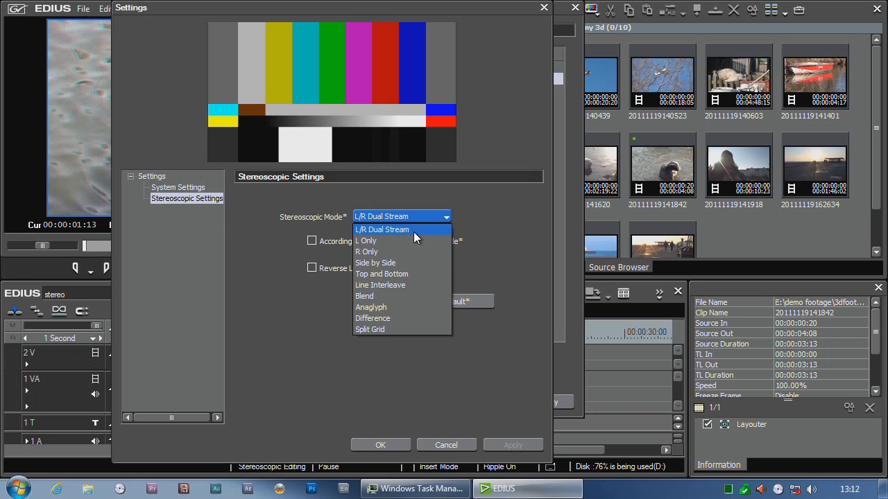
{"action": "mouse_move", "coordinate": [400, 222]}
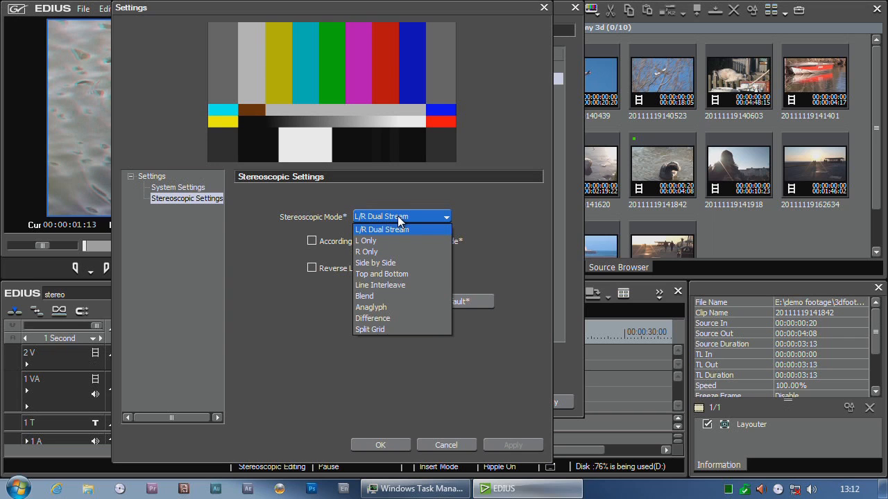
{"action": "mouse_move", "coordinate": [387, 229]}
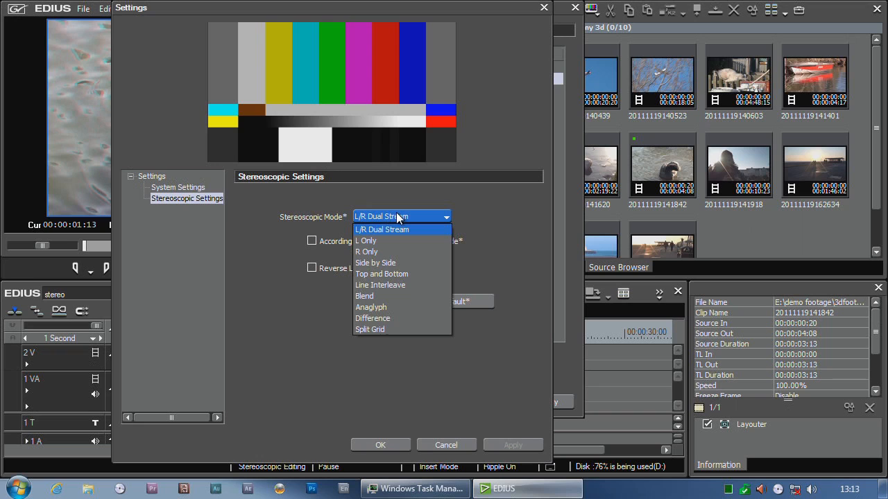
{"action": "mouse_move", "coordinate": [372, 318]}
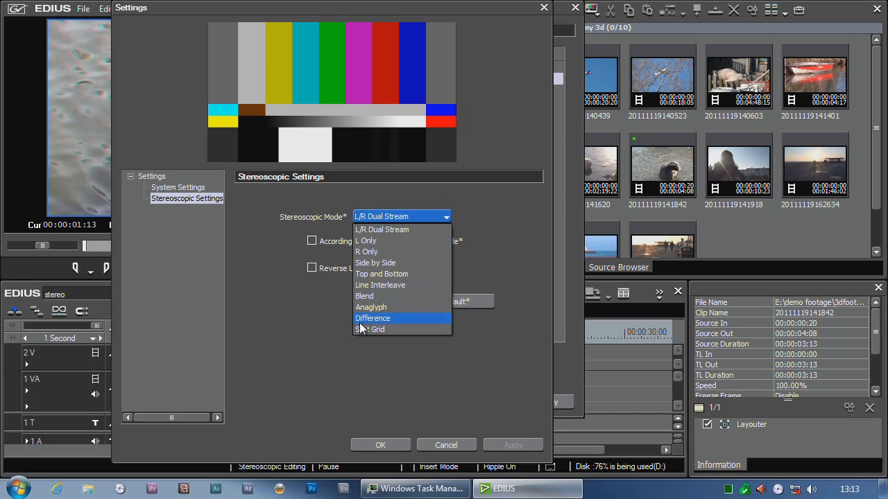
{"action": "mouse_move", "coordinate": [374, 263]}
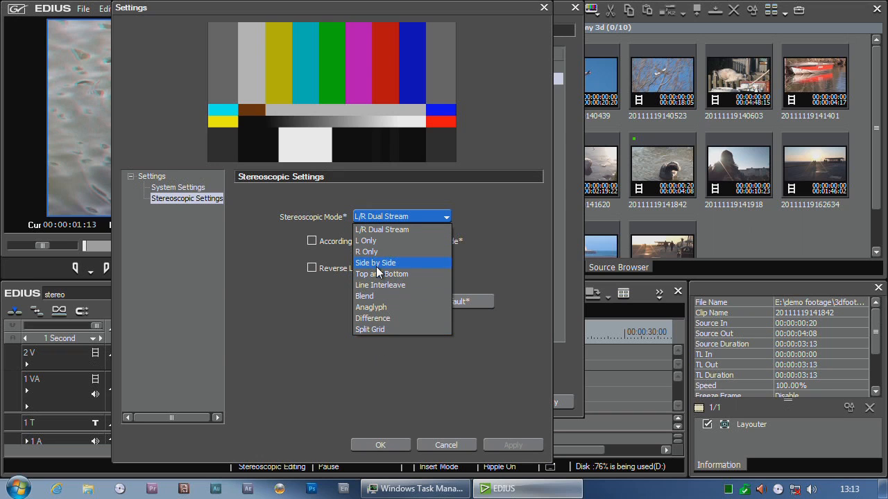
Step: Set STORM Mobile output to Side by Side, toggle the preview-follow option, and confirm all settings
{"action": "left_click", "coordinate": [375, 262]}
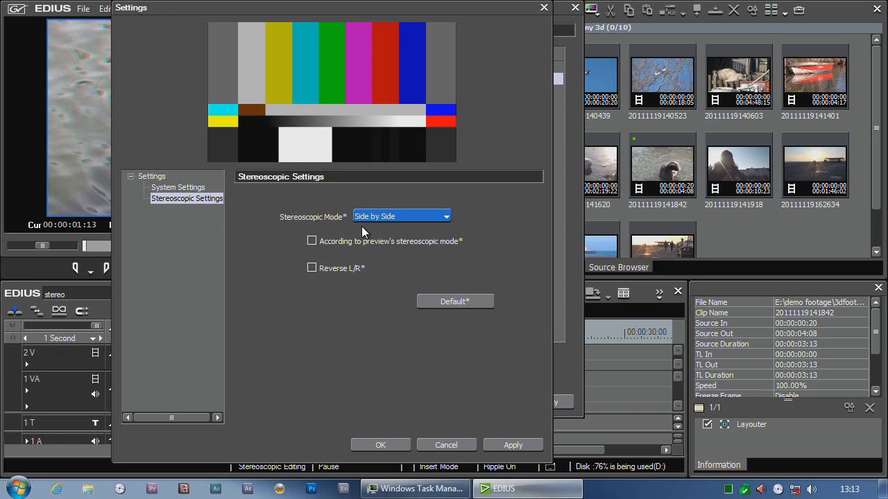
{"action": "mouse_move", "coordinate": [378, 229]}
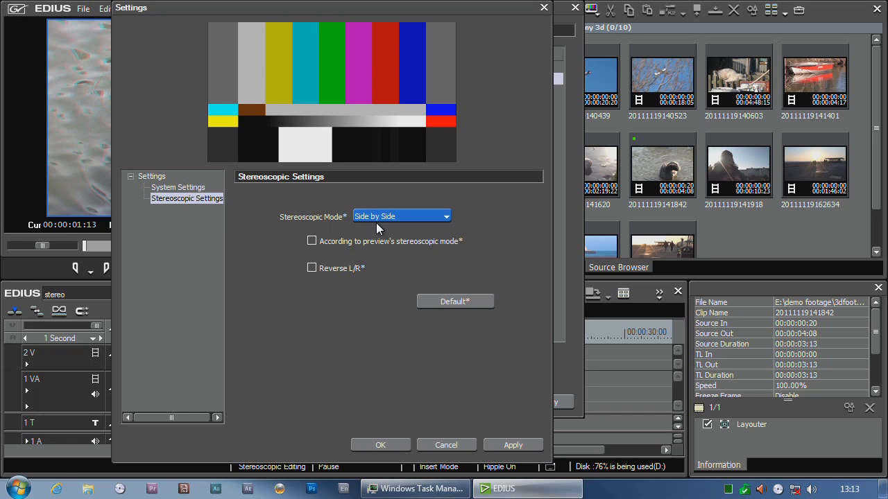
{"action": "mouse_move", "coordinate": [386, 235]}
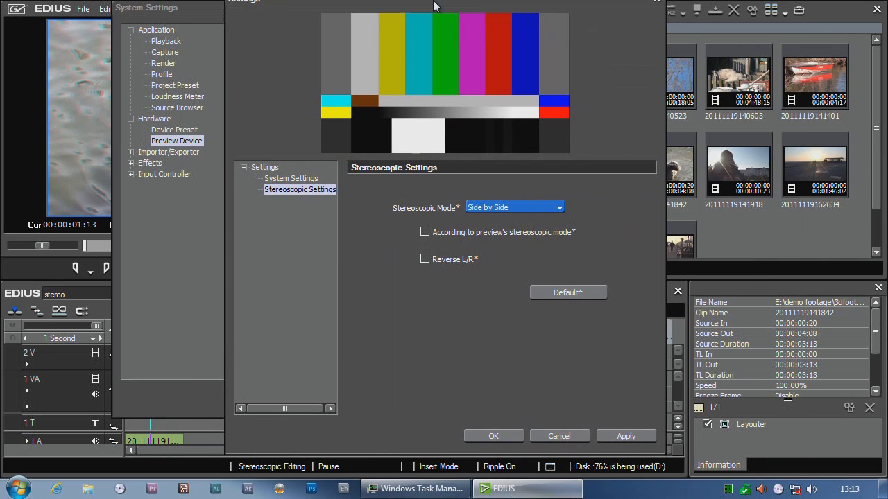
{"action": "left_click", "coordinate": [424, 241]}
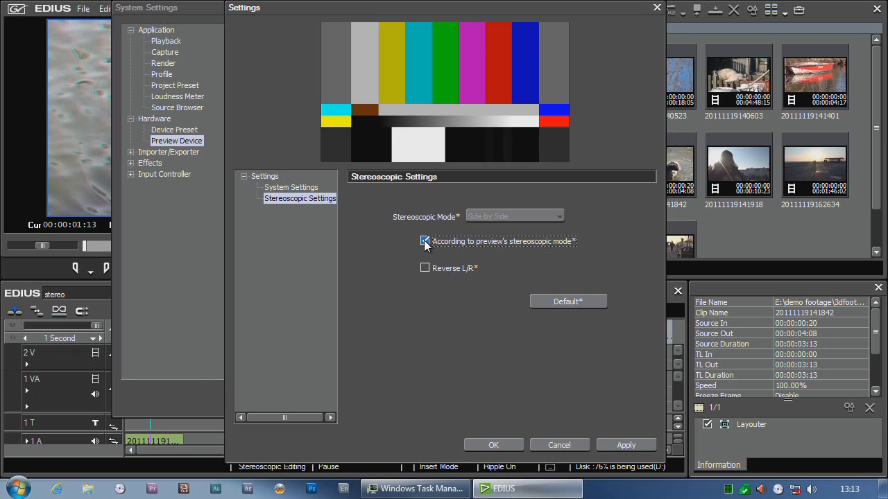
{"action": "left_click", "coordinate": [425, 242]}
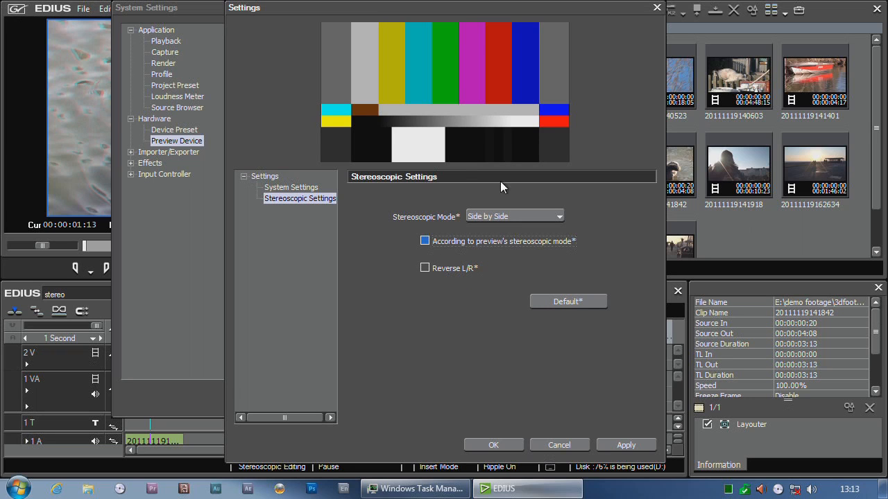
{"action": "left_click", "coordinate": [176, 140]}
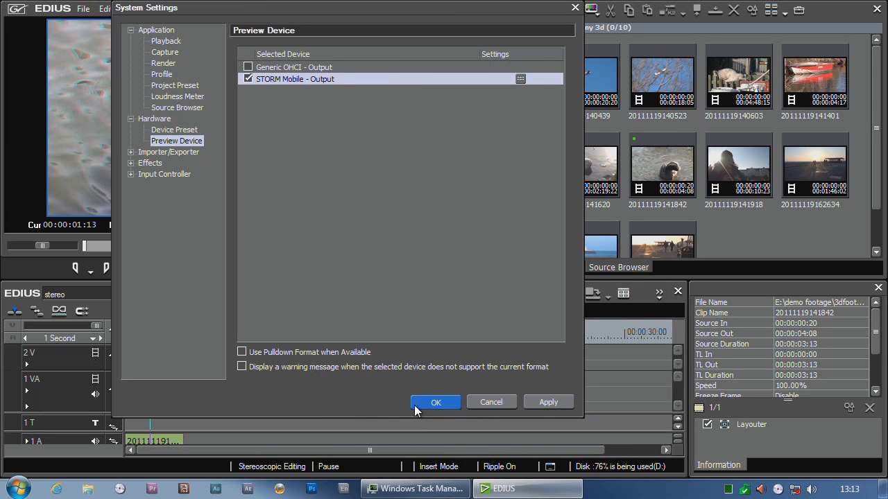
{"action": "left_click", "coordinate": [435, 402]}
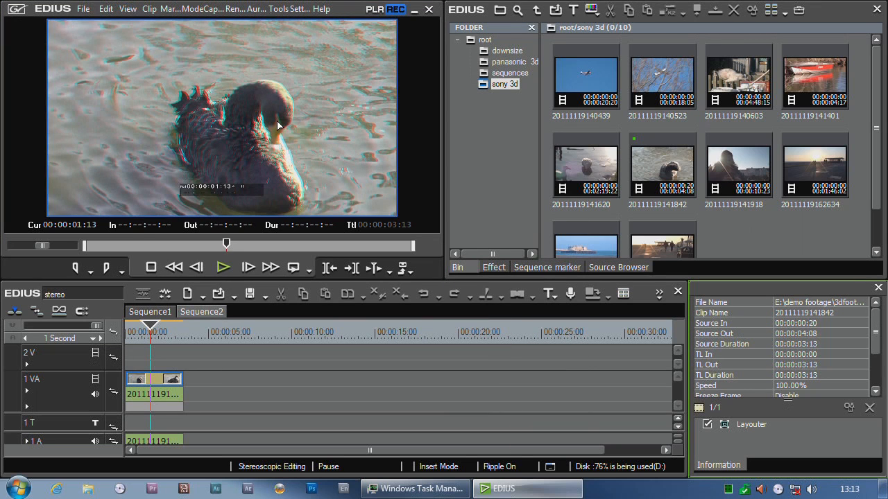
{"action": "mouse_move", "coordinate": [183, 219]}
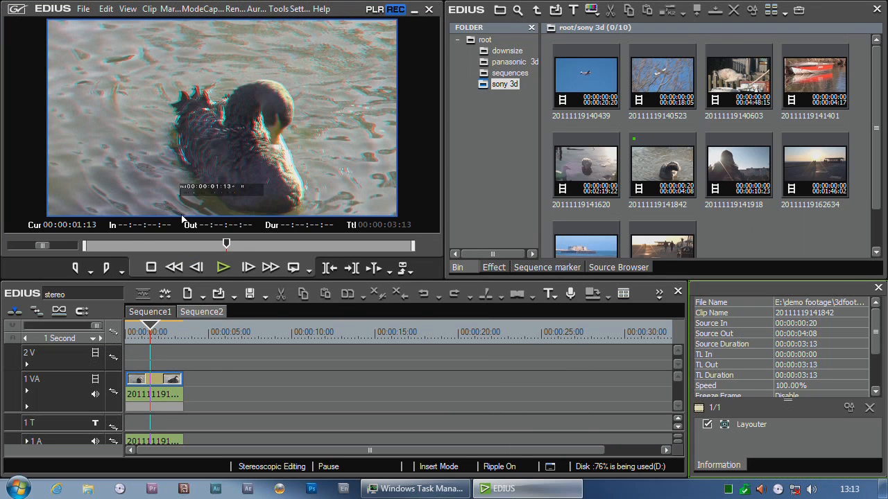
Step: Switch the viewer to side-by-side left/right images of the swan clip via View > Stereoscopic Mode
{"action": "left_click", "coordinate": [127, 8]}
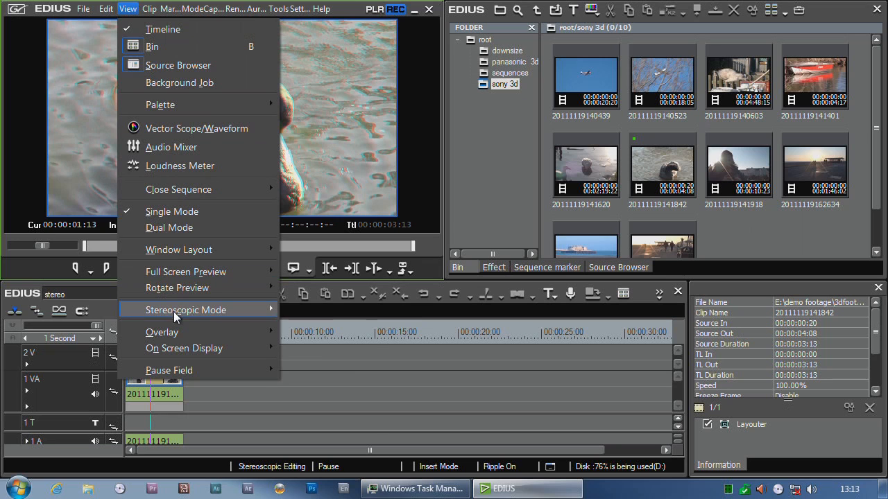
{"action": "left_click", "coordinate": [169, 227]}
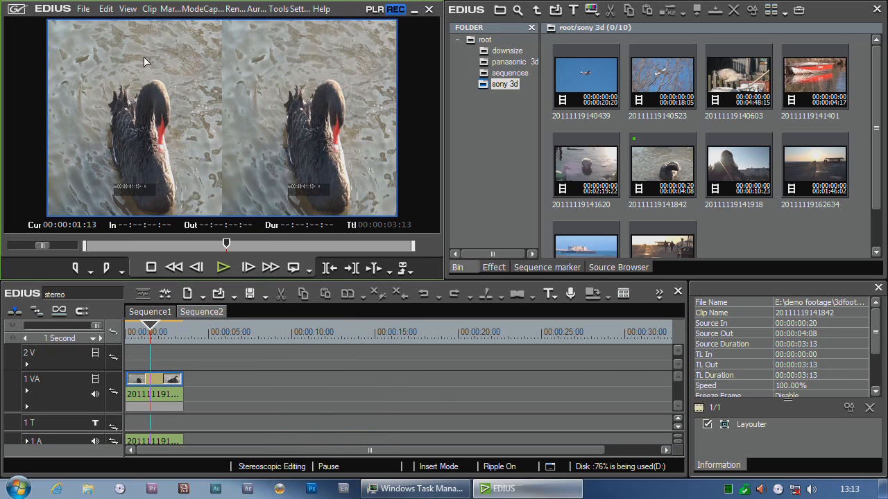
{"action": "mouse_move", "coordinate": [159, 93]}
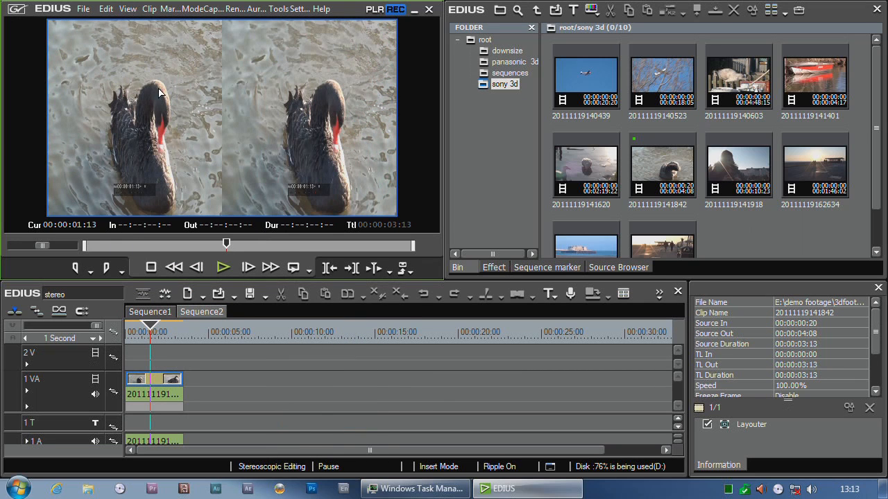
{"action": "mouse_move", "coordinate": [234, 137]}
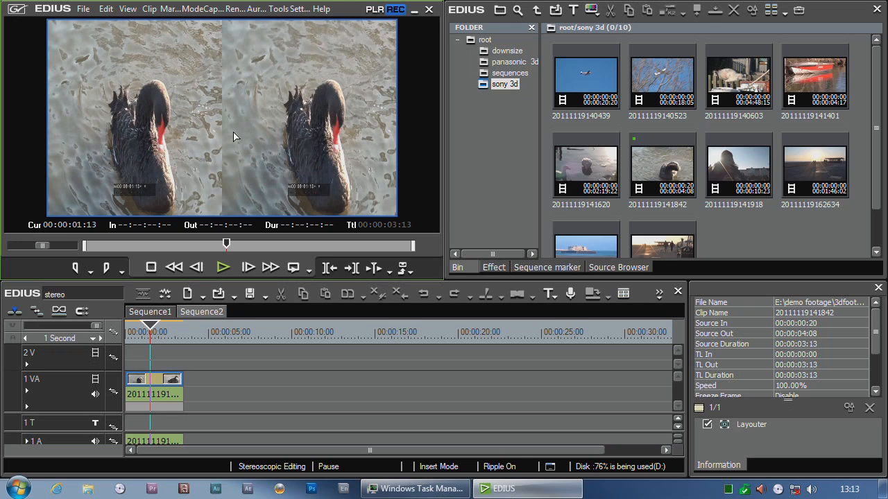
{"action": "mouse_move", "coordinate": [282, 175]}
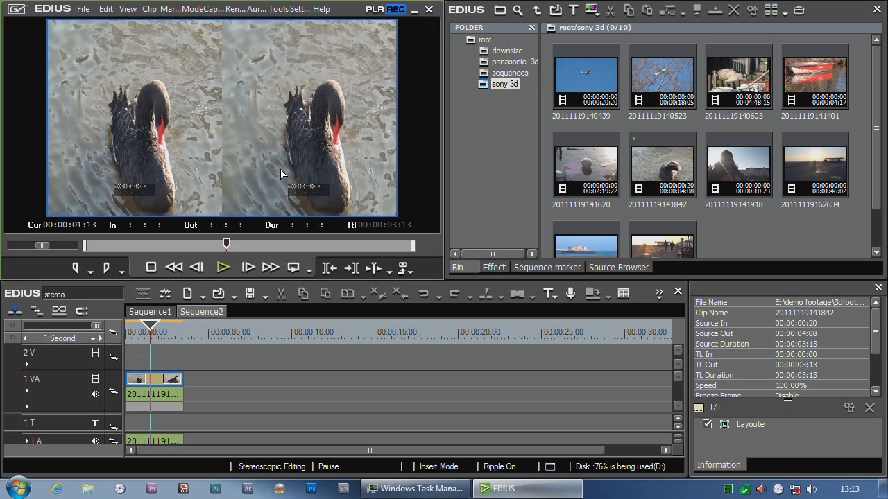
{"action": "mouse_move", "coordinate": [266, 227]}
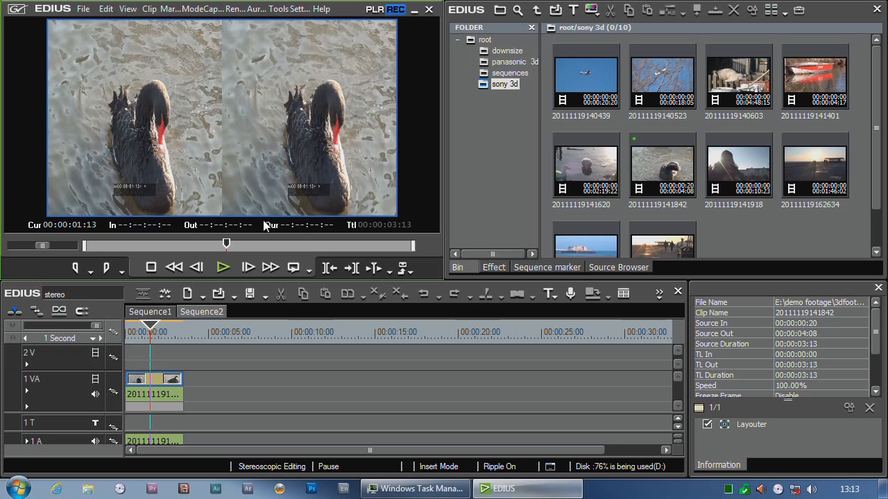
{"action": "mouse_move", "coordinate": [170, 152]}
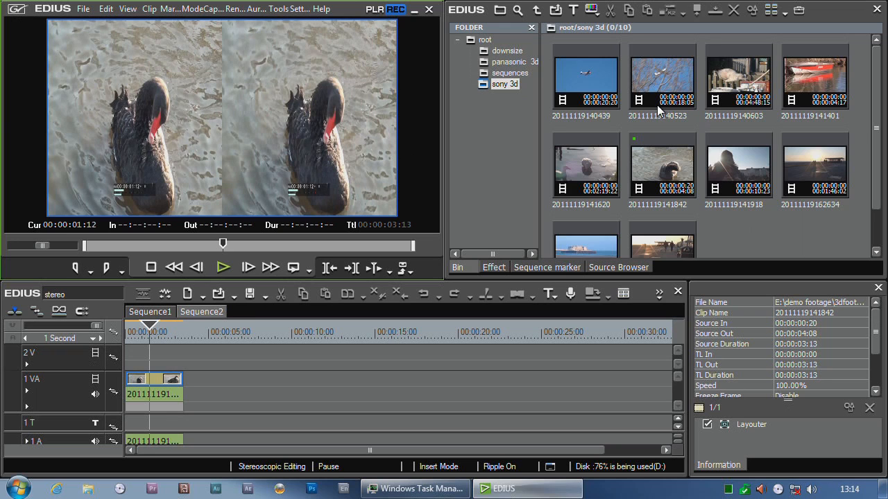
{"action": "mouse_move", "coordinate": [214, 139]}
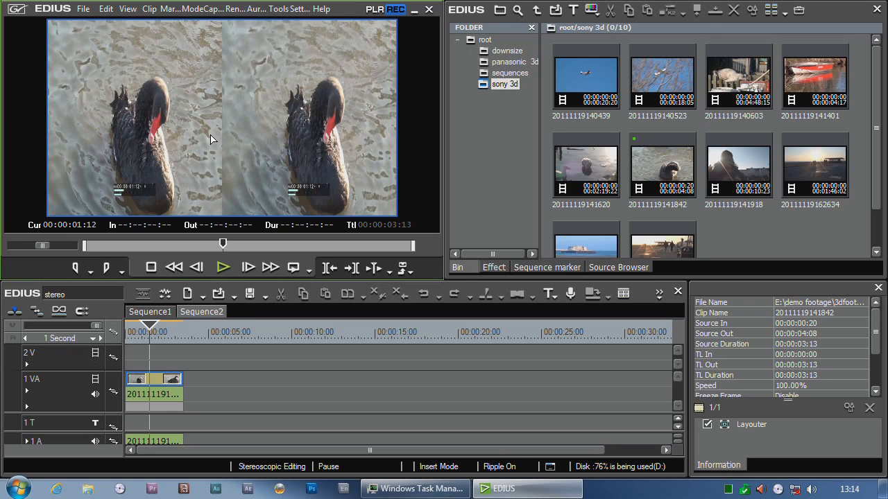
Step: Return the viewer to a single-eye (L only) full-frame view of the swan clip
{"action": "left_click", "coordinate": [127, 9]}
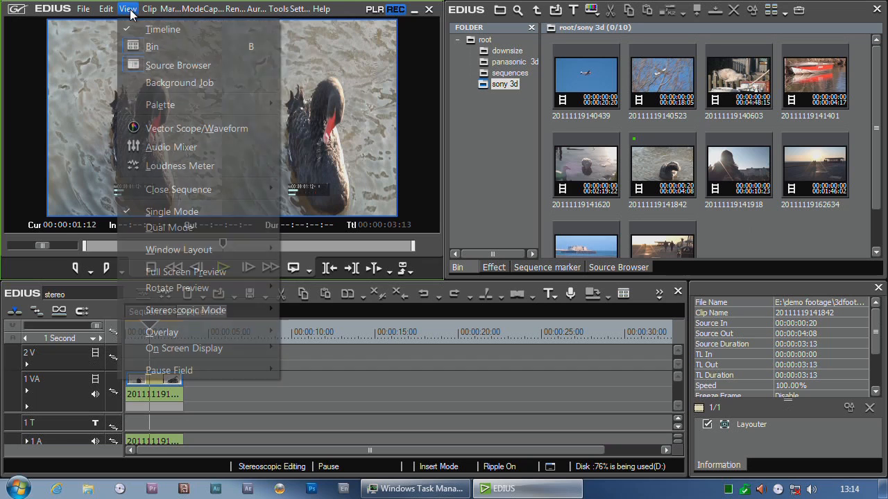
{"action": "left_click", "coordinate": [186, 310]}
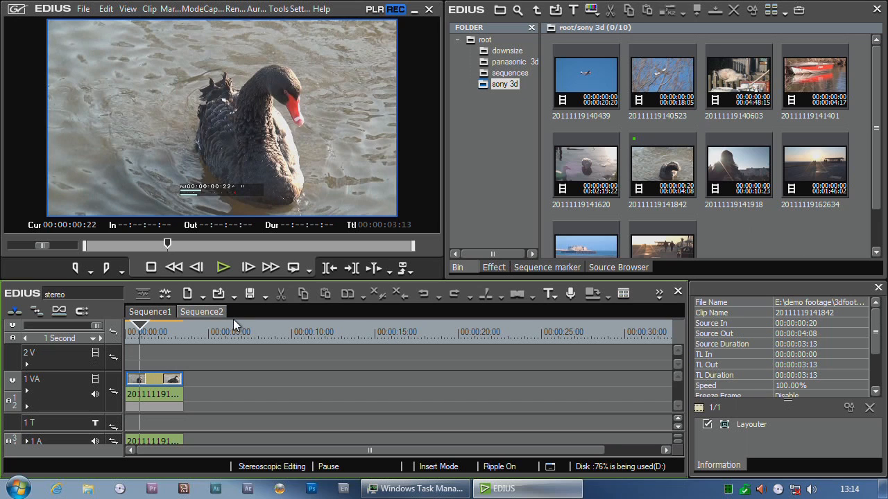
{"action": "mouse_move", "coordinate": [527, 489]}
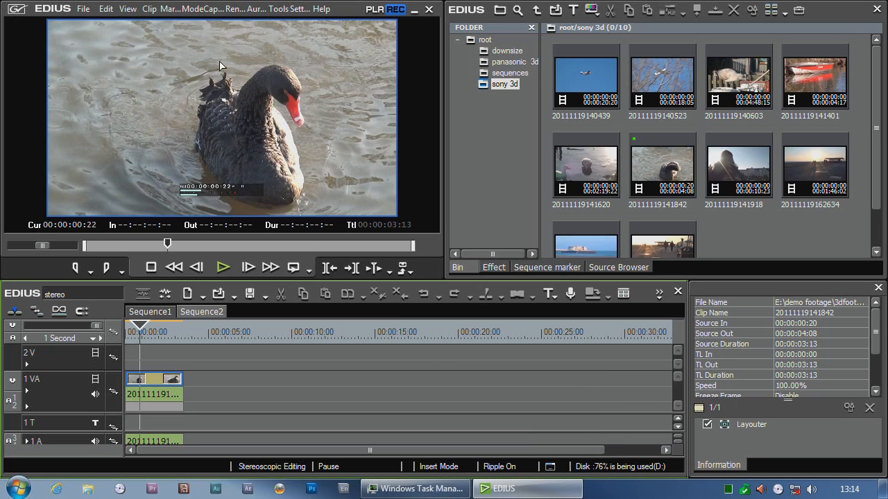
{"action": "mouse_move", "coordinate": [676, 217]}
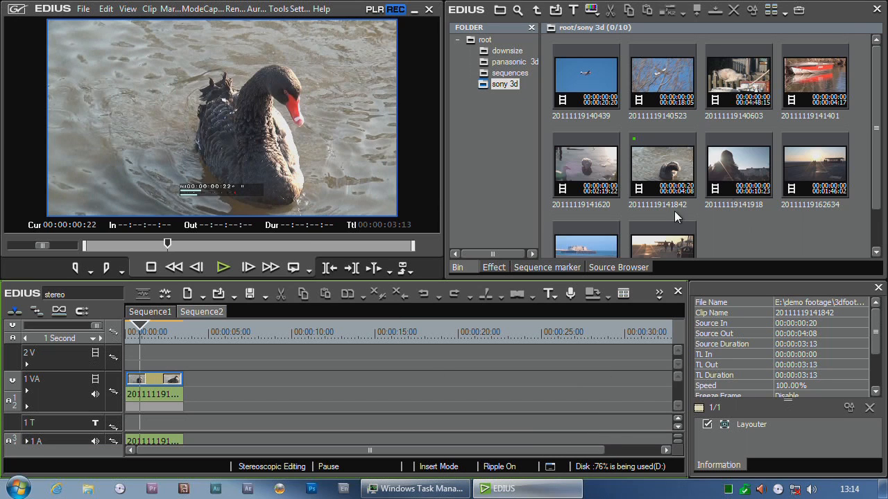